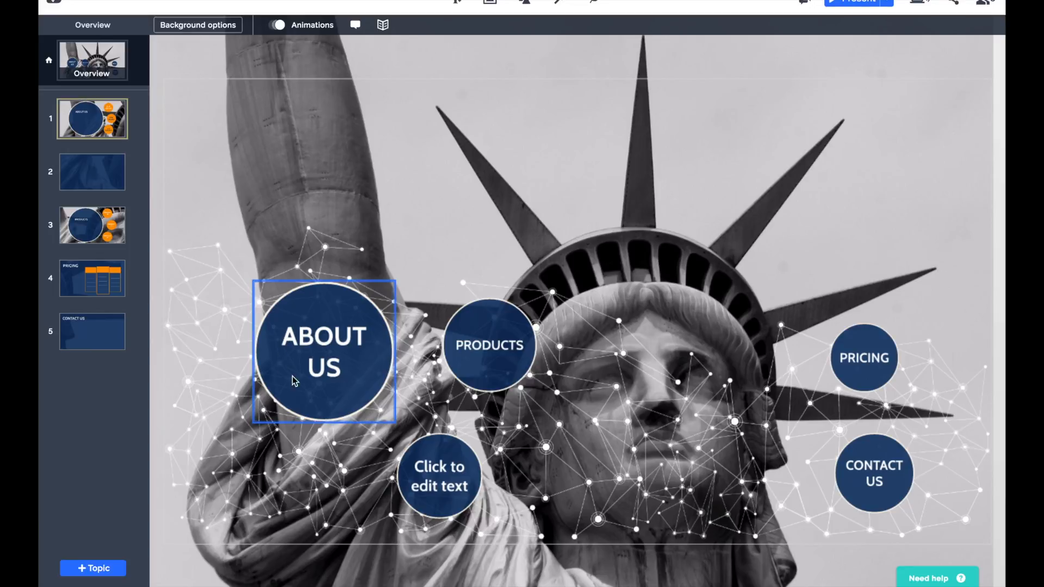
mouse_move(322, 394)
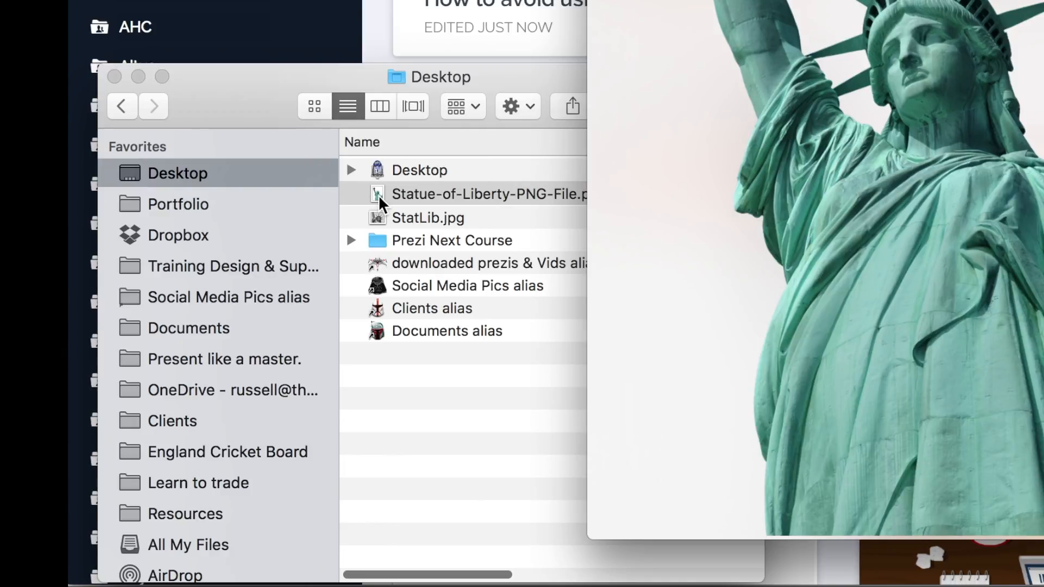
Step: Select the Statue of Liberty PNG file on the Desktop to preview it
left_click(490, 193)
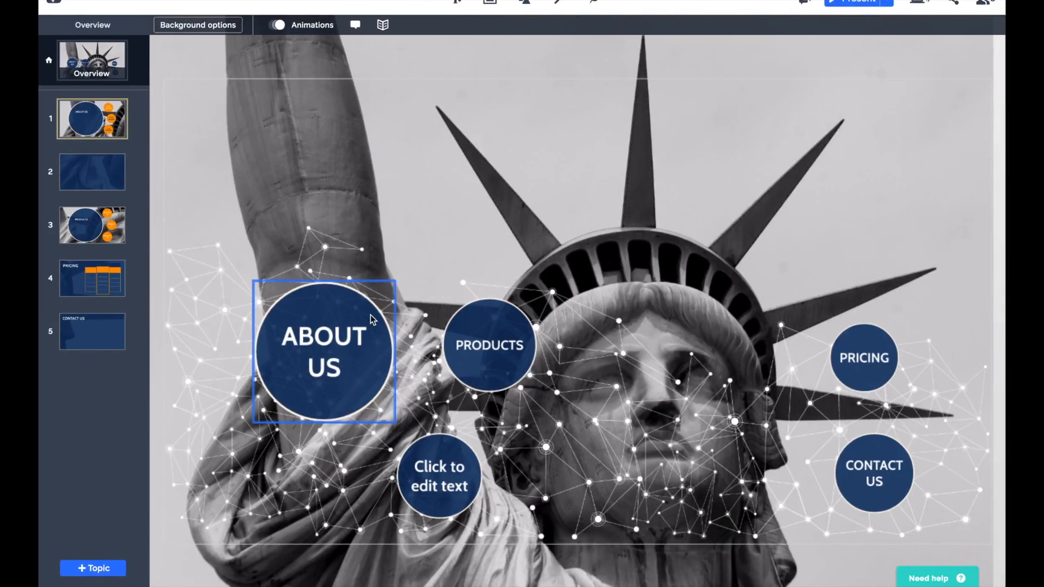
mouse_move(336, 304)
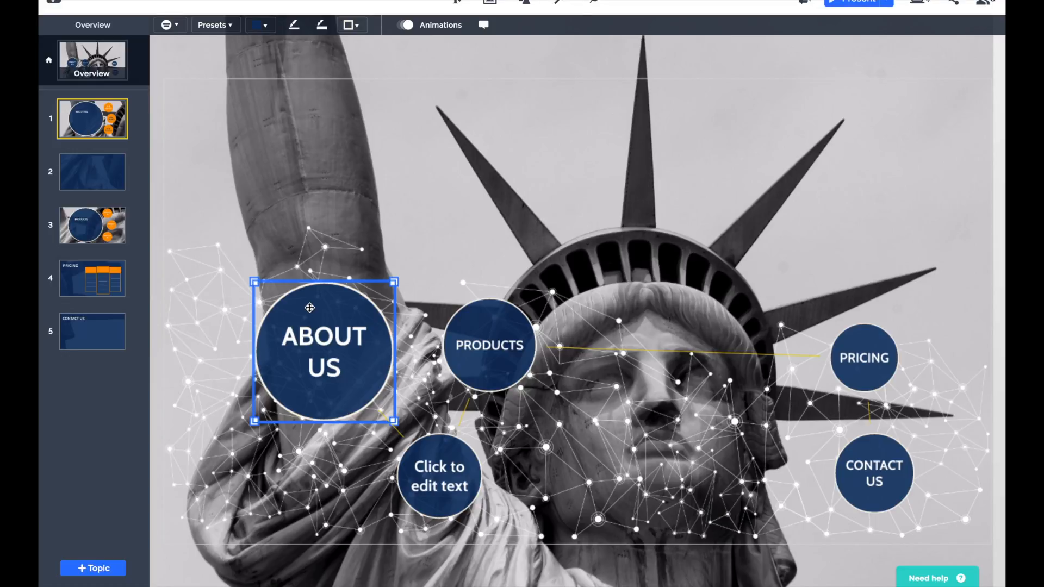
mouse_move(165, 25)
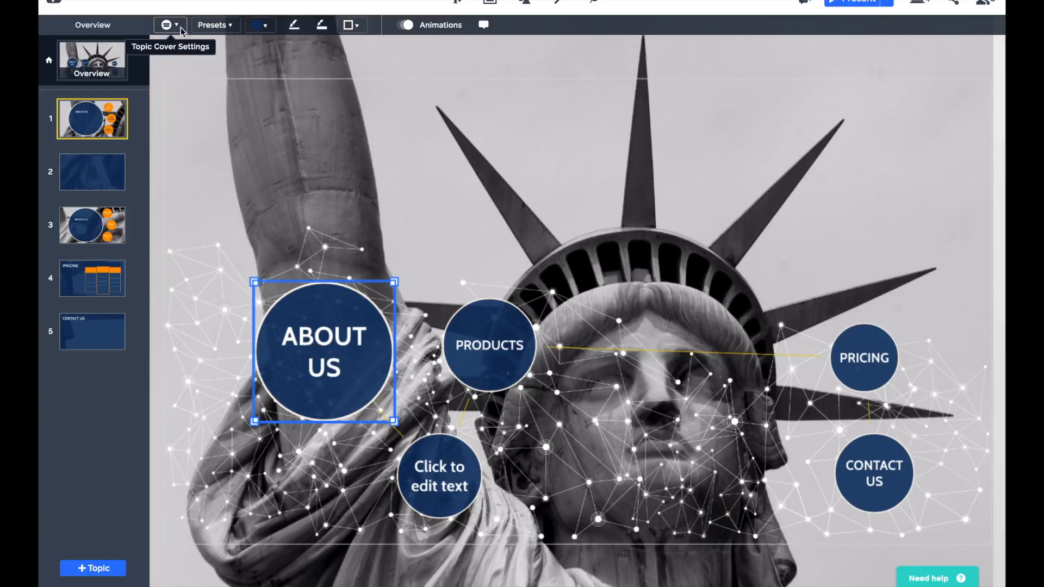
Step: In Topic Cover Settings, try the title-only Automatic cover, then keep the About Us cover Custom
left_click(167, 25)
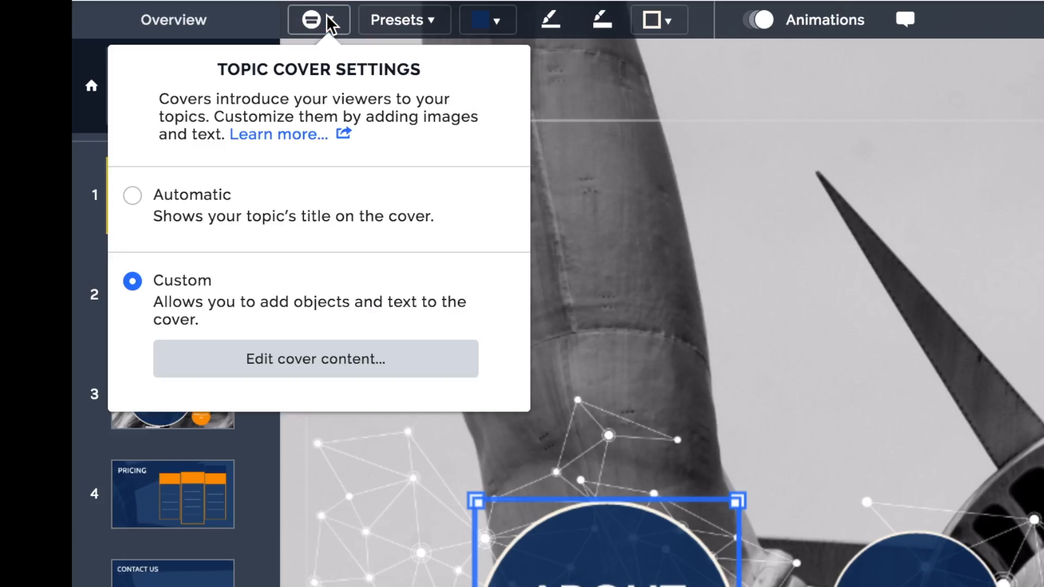
mouse_move(331, 26)
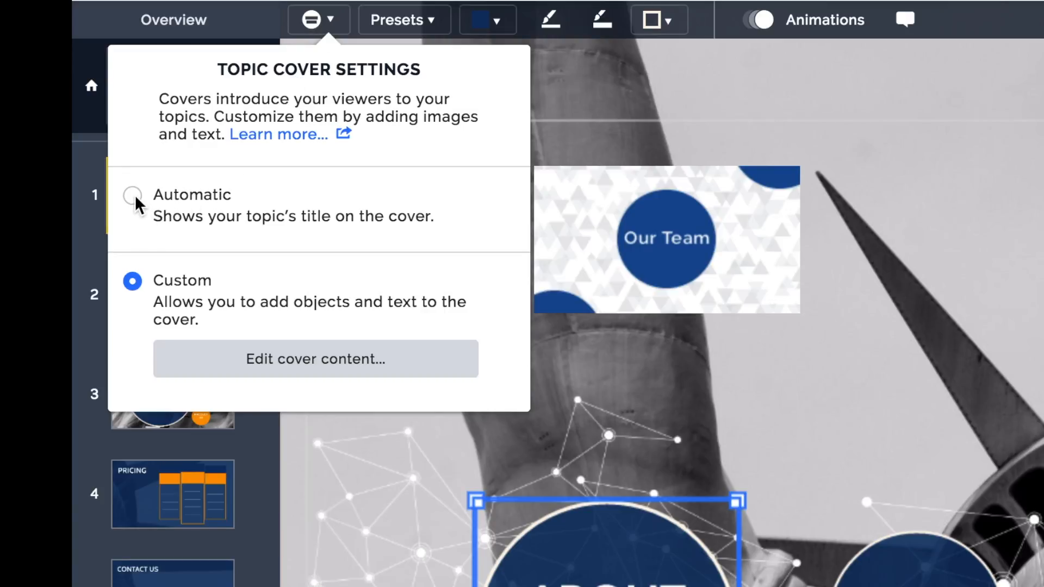
left_click(132, 195)
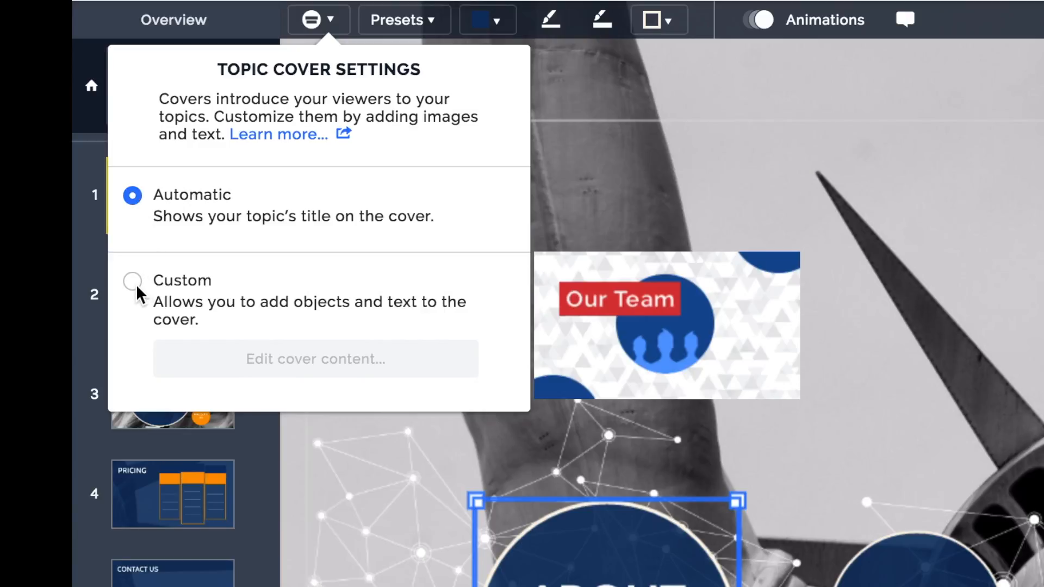
left_click(132, 280)
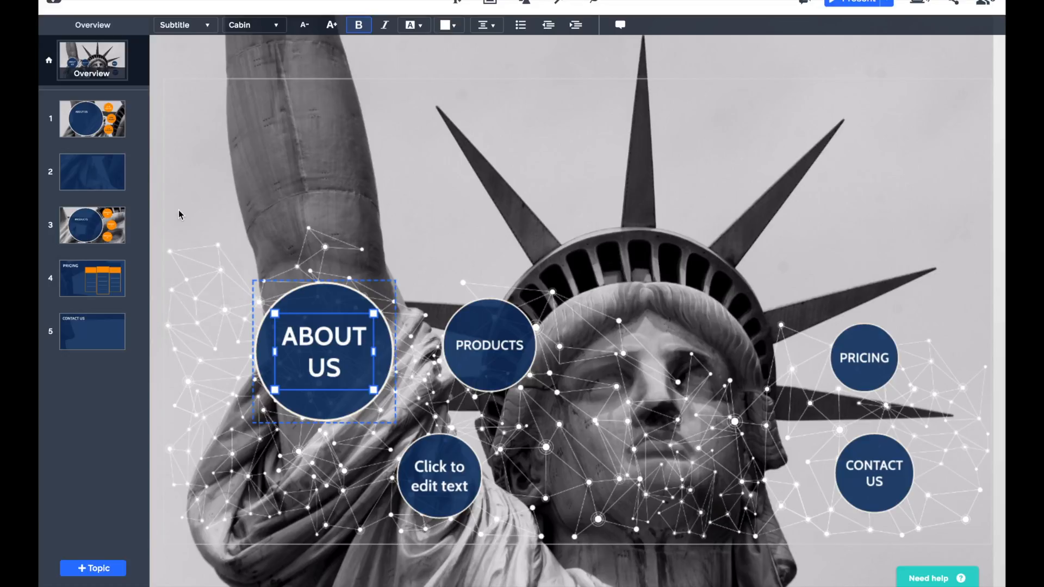
mouse_move(374, 181)
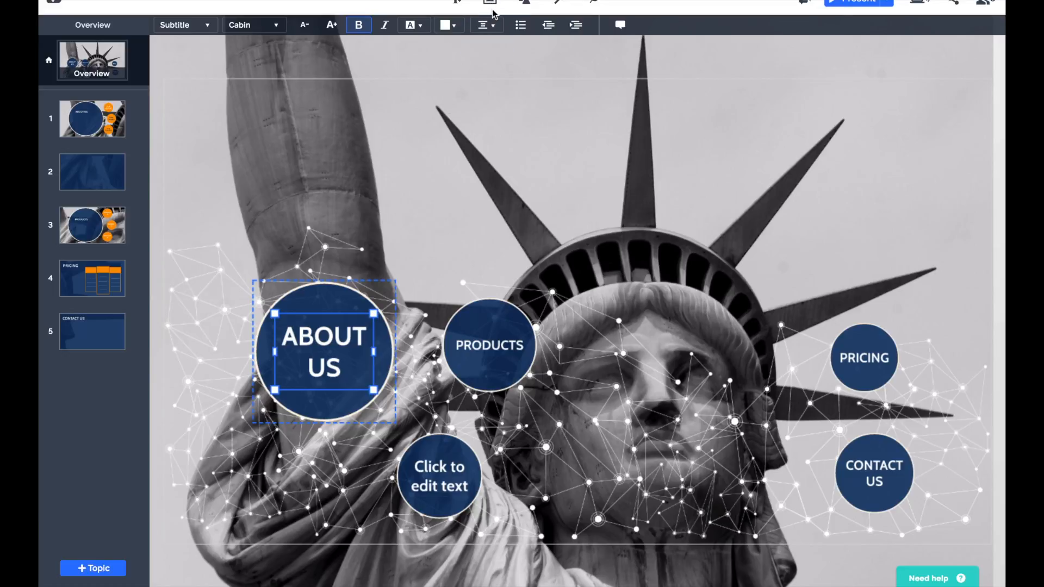
mouse_move(490, 2)
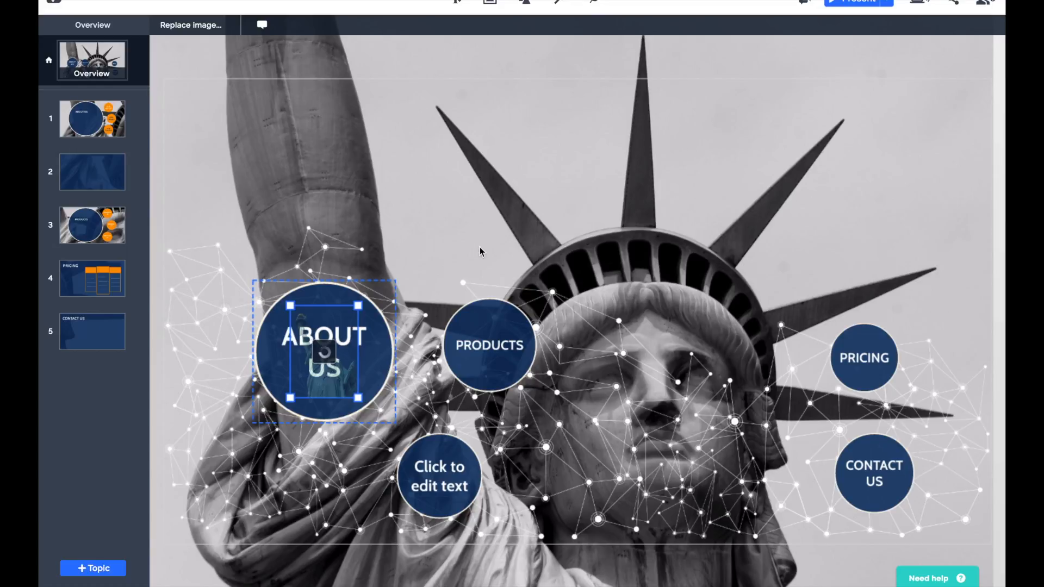
Step: Insert the Statue of Liberty PNG image onto the About Us topic cover
left_click(254, 10)
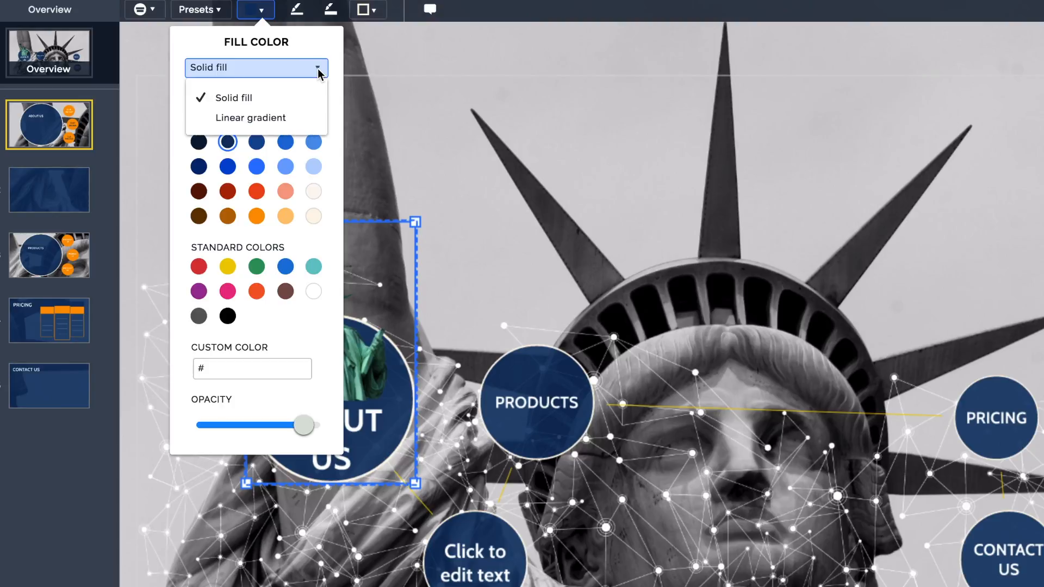
mouse_move(251, 118)
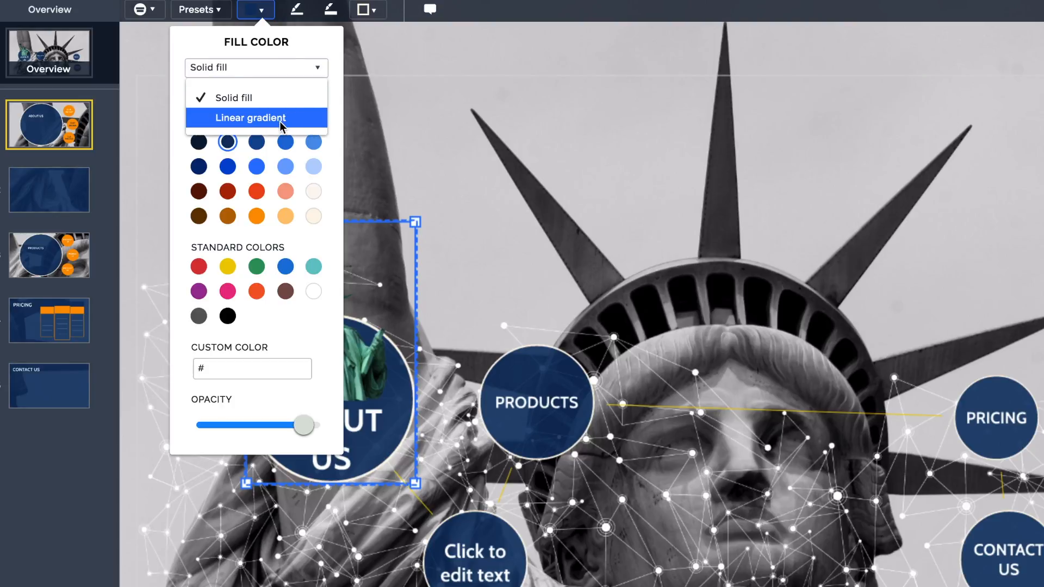
Step: Give the About Us circle a white linear gradient fill and lower its opacity until translucent
left_click(251, 117)
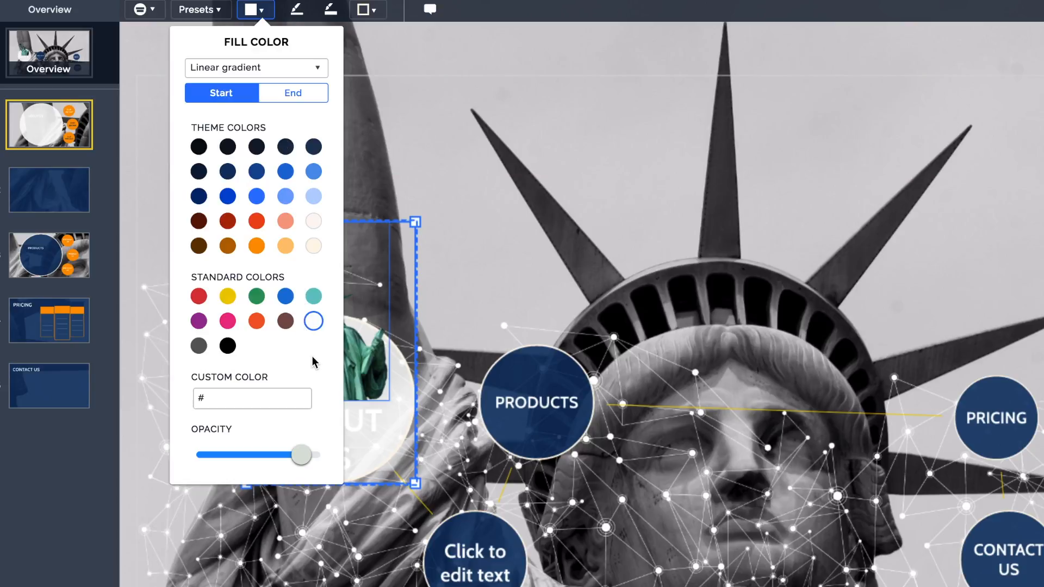
left_click_drag(304, 454, 301, 455)
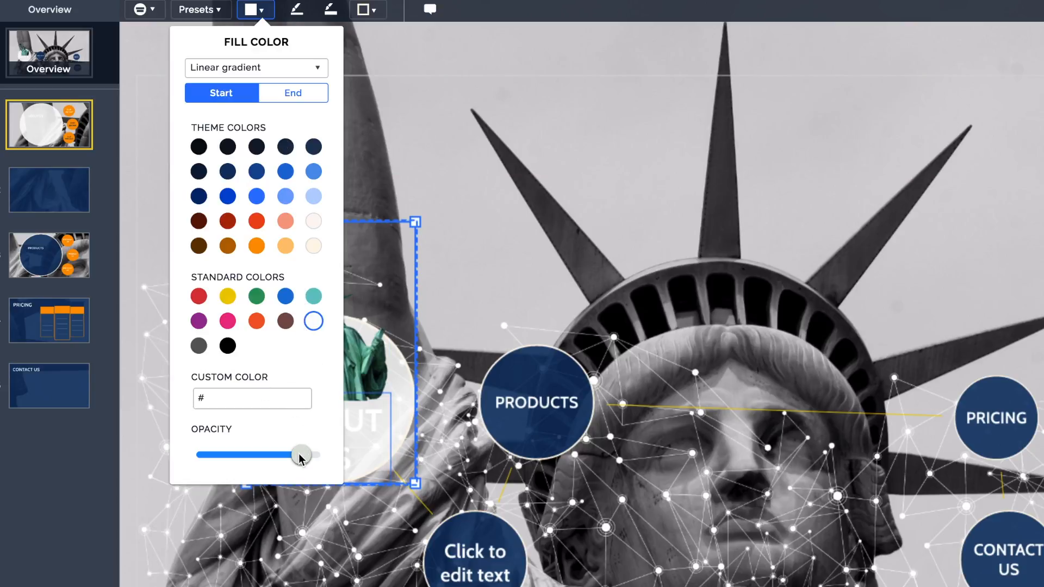
left_click_drag(300, 455, 273, 455)
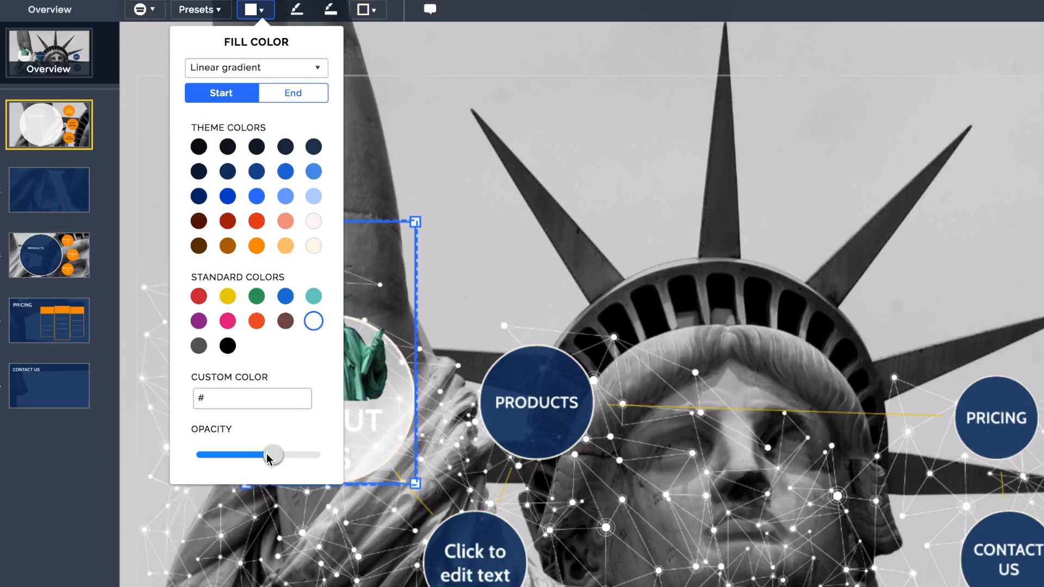
left_click_drag(273, 455, 233, 454)
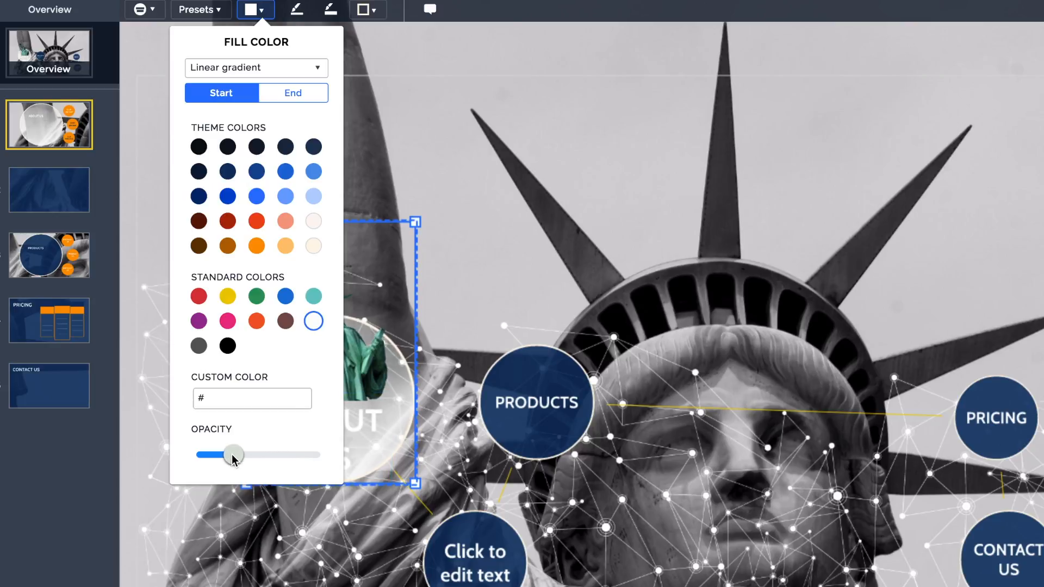
left_click_drag(233, 455, 224, 454)
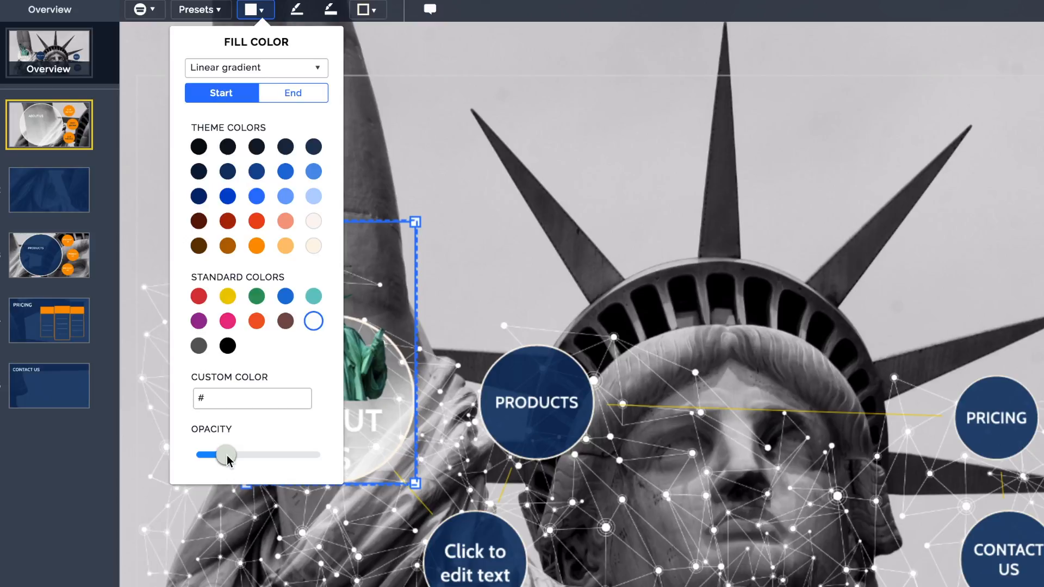
mouse_move(260, 454)
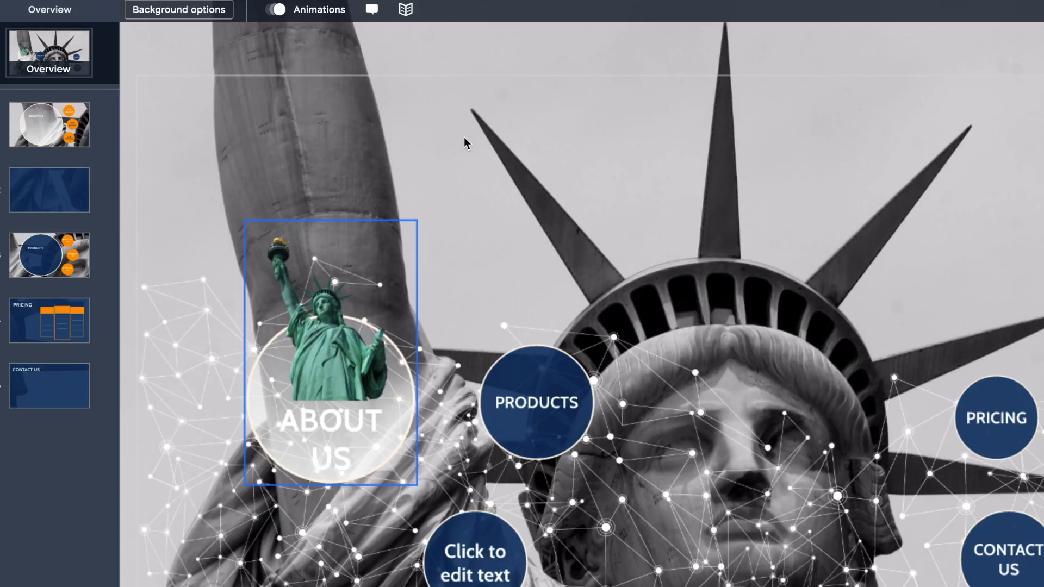
mouse_move(458, 149)
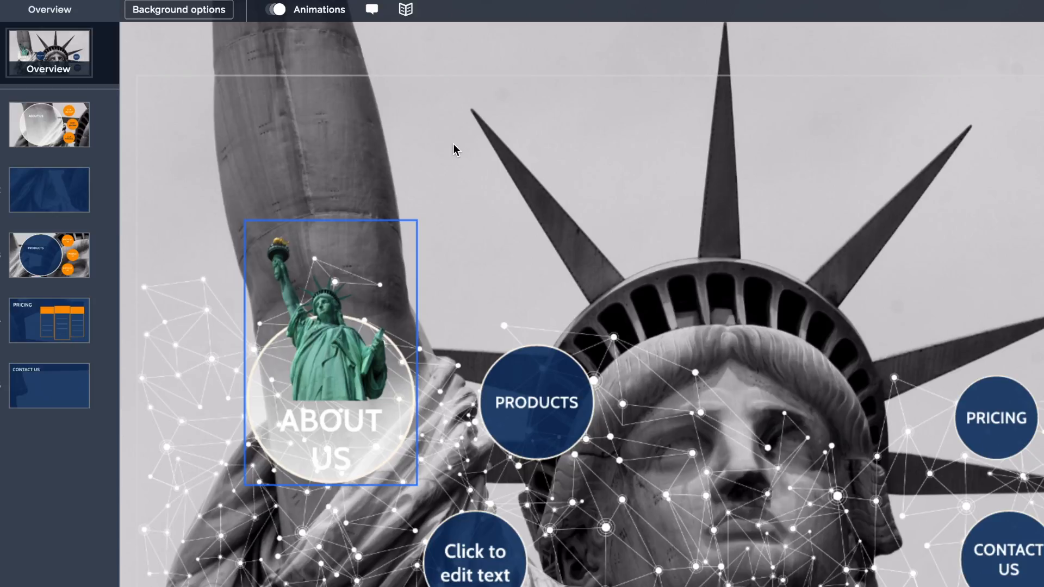
mouse_move(453, 140)
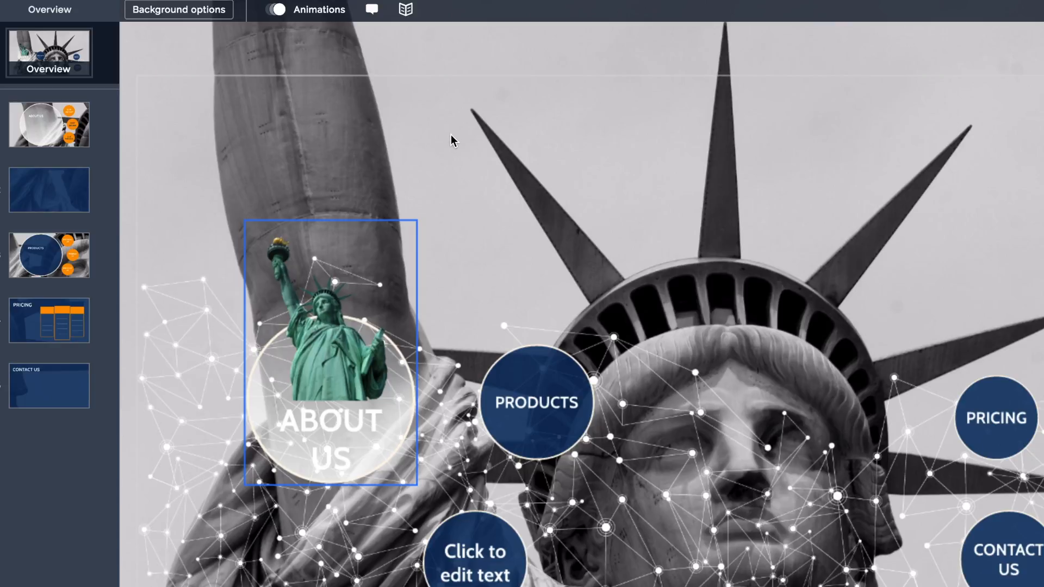